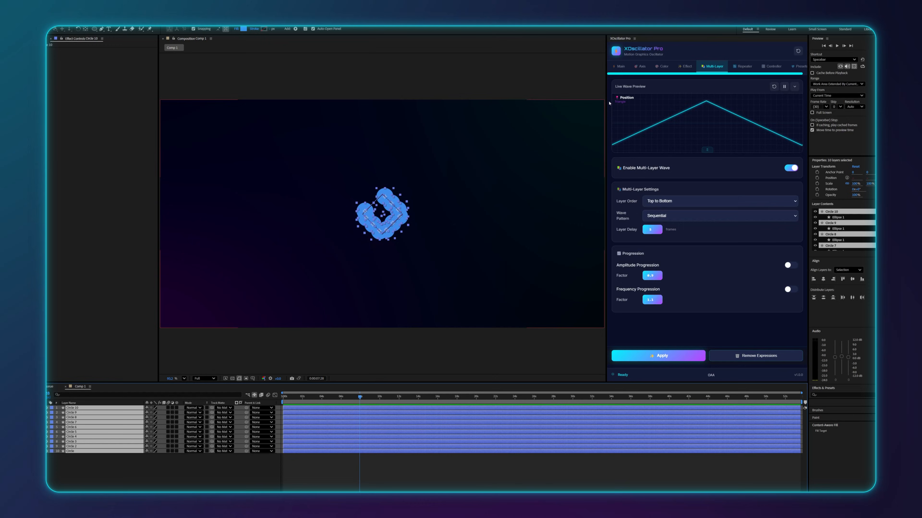
- Drag the position wave's Amplitude to 90% and Frequency to 3 Hz
left_click(619, 66)
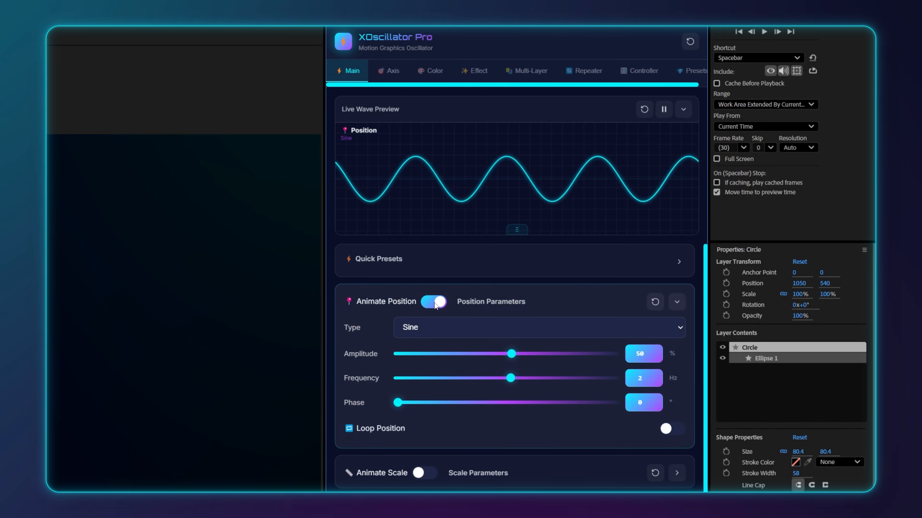
left_click_drag(511, 354, 527, 350)
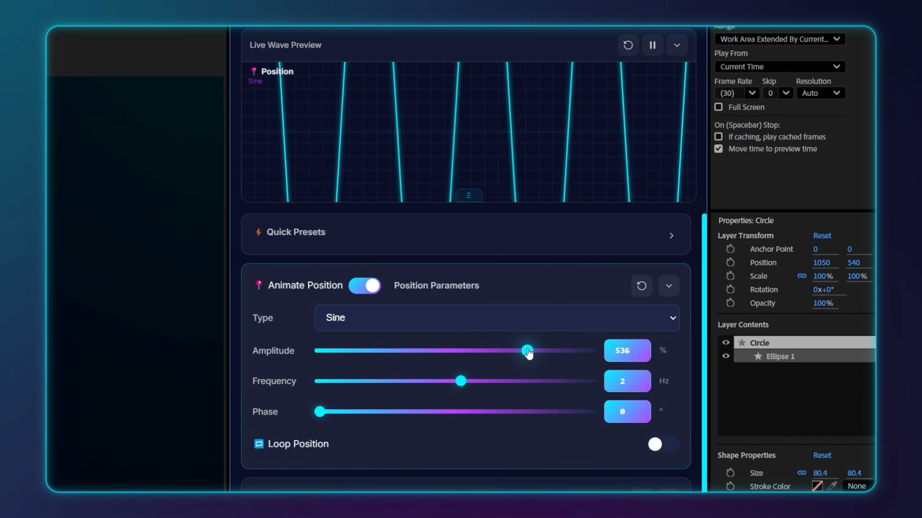
left_click_drag(527, 350, 466, 351)
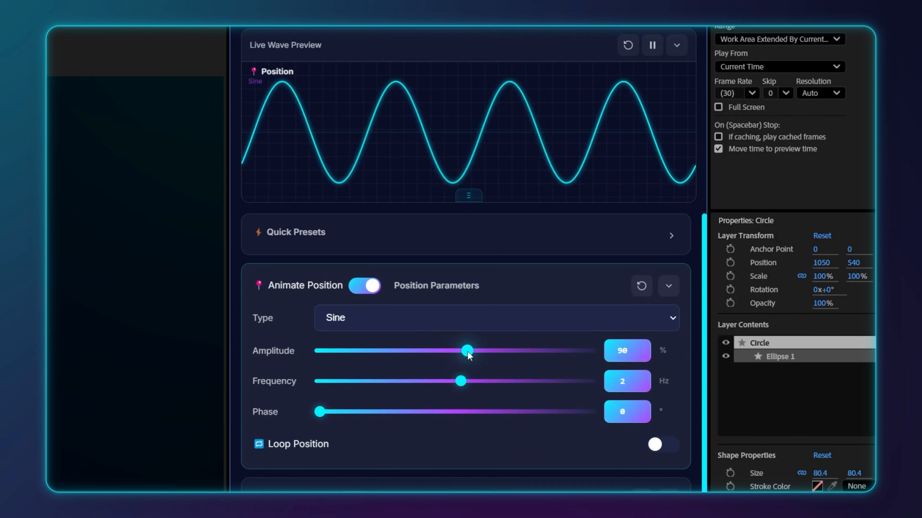
left_click_drag(460, 381, 440, 381)
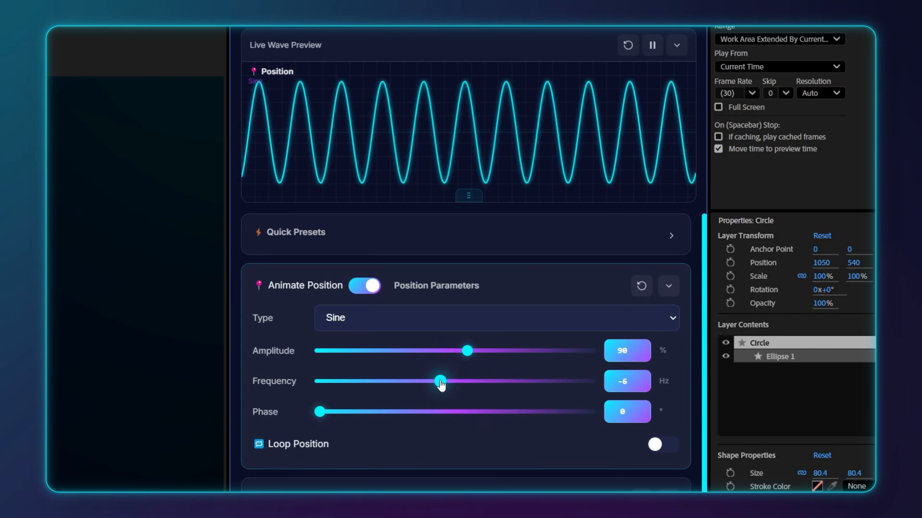
left_click_drag(441, 381, 461, 380)
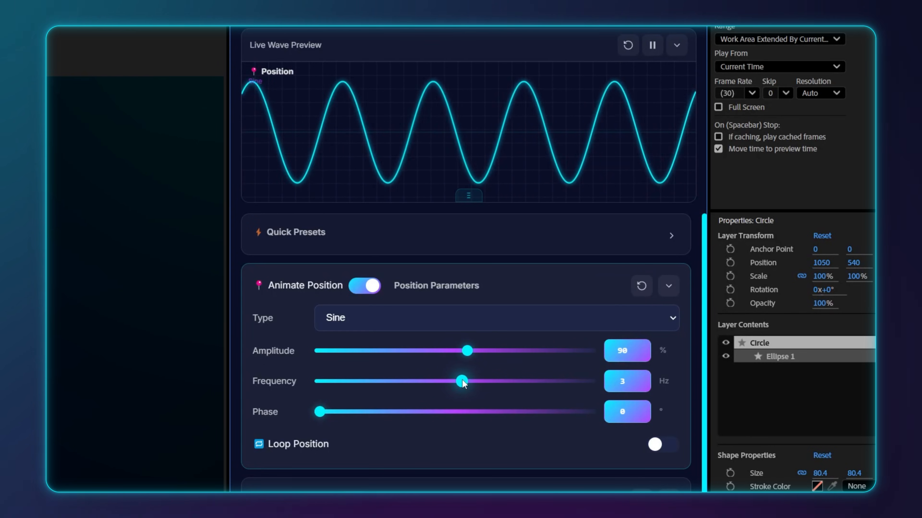
- Switch the wave Type to Bounce at 1 Hz and apply it to the circle layer
left_click(495, 317)
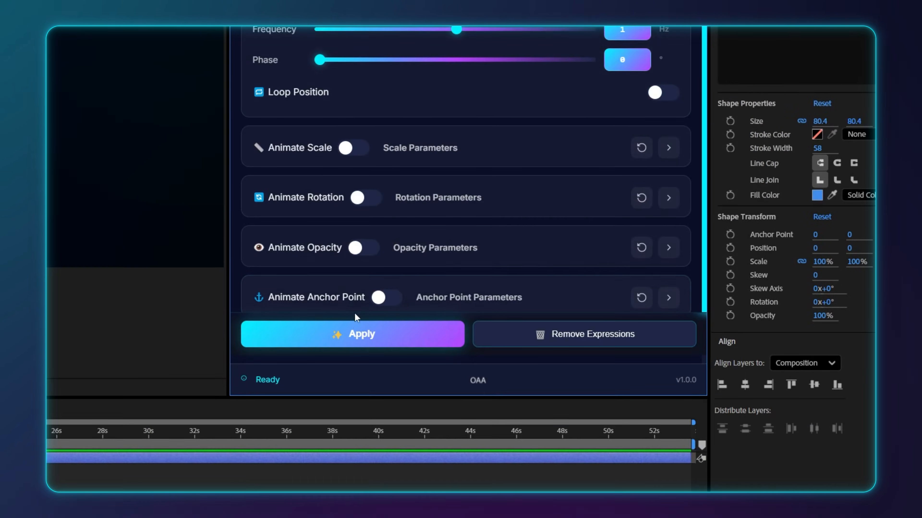
left_click(352, 334)
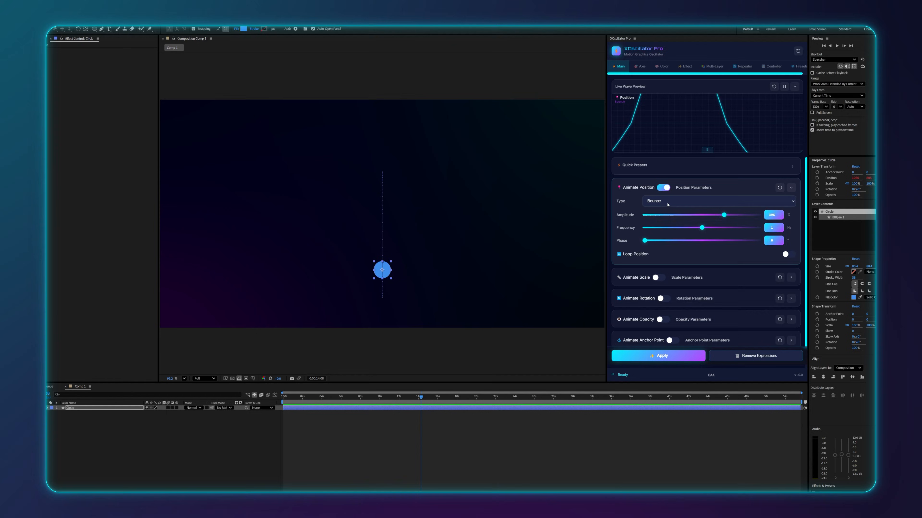
left_click(661, 356)
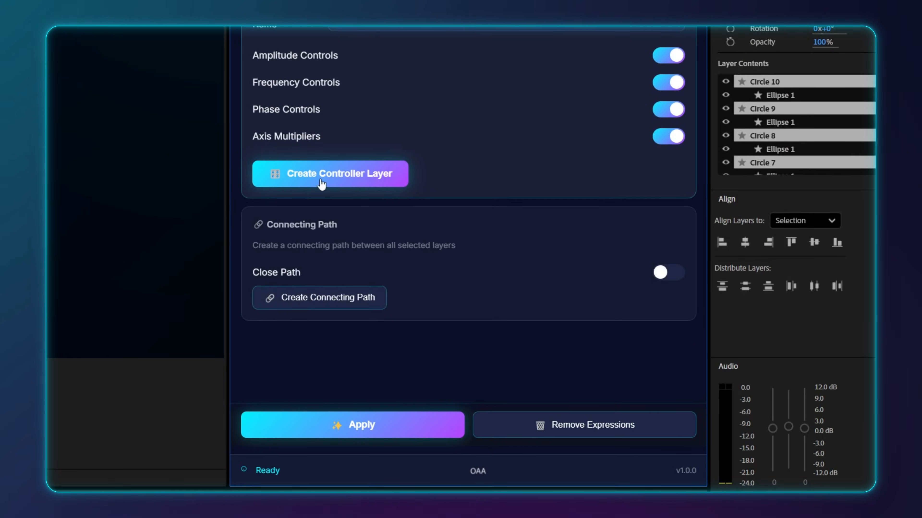
- Create a position controller layer exposing amplitude, frequency, phase and progression sliders
left_click(330, 174)
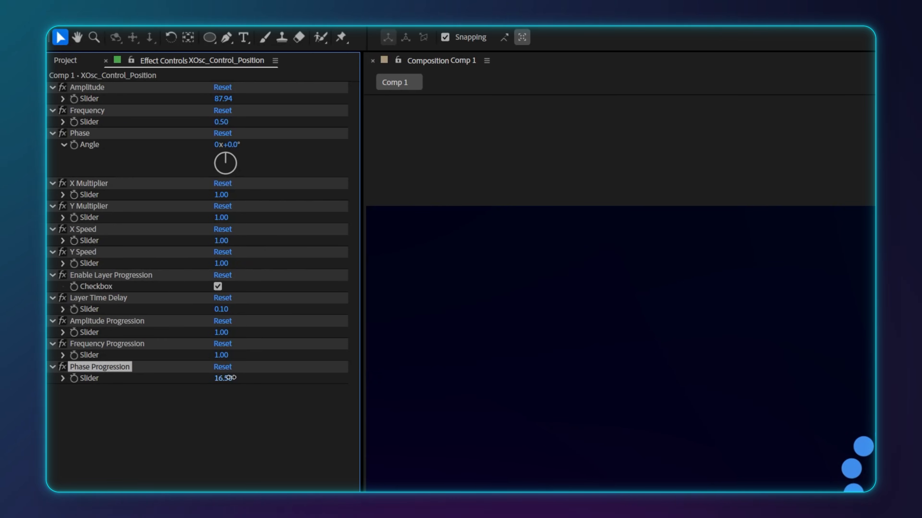